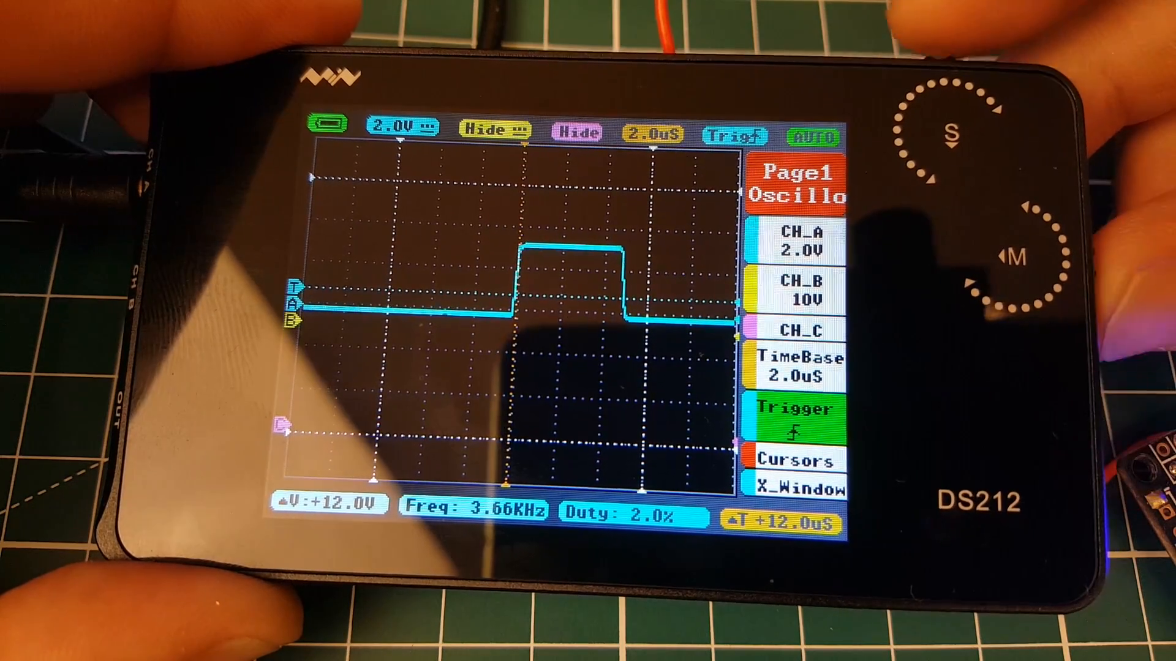
Step: Open the CLI tab and start typing a command in its input box
left_click(791, 421)
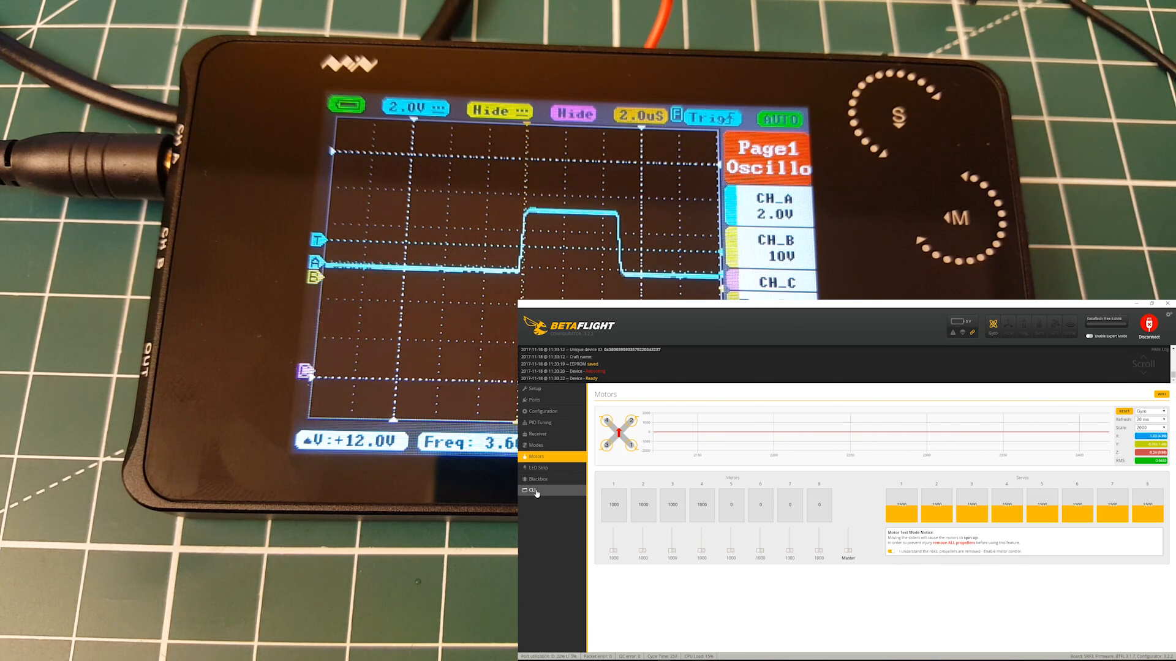
left_click(532, 490)
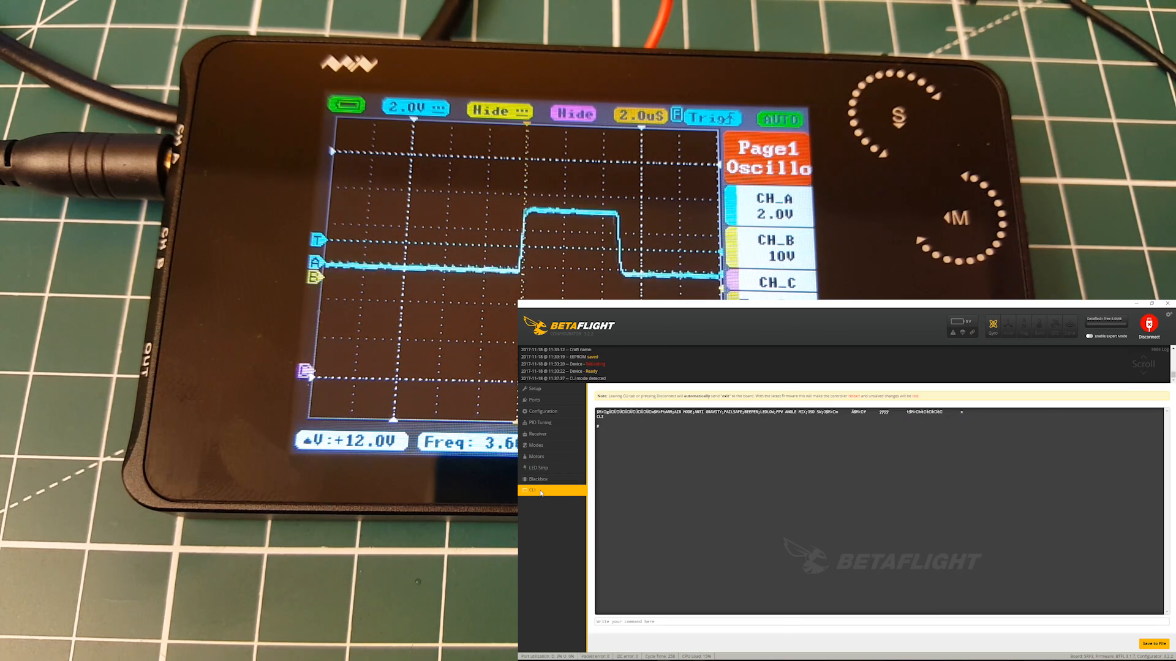
left_click(1158, 304)
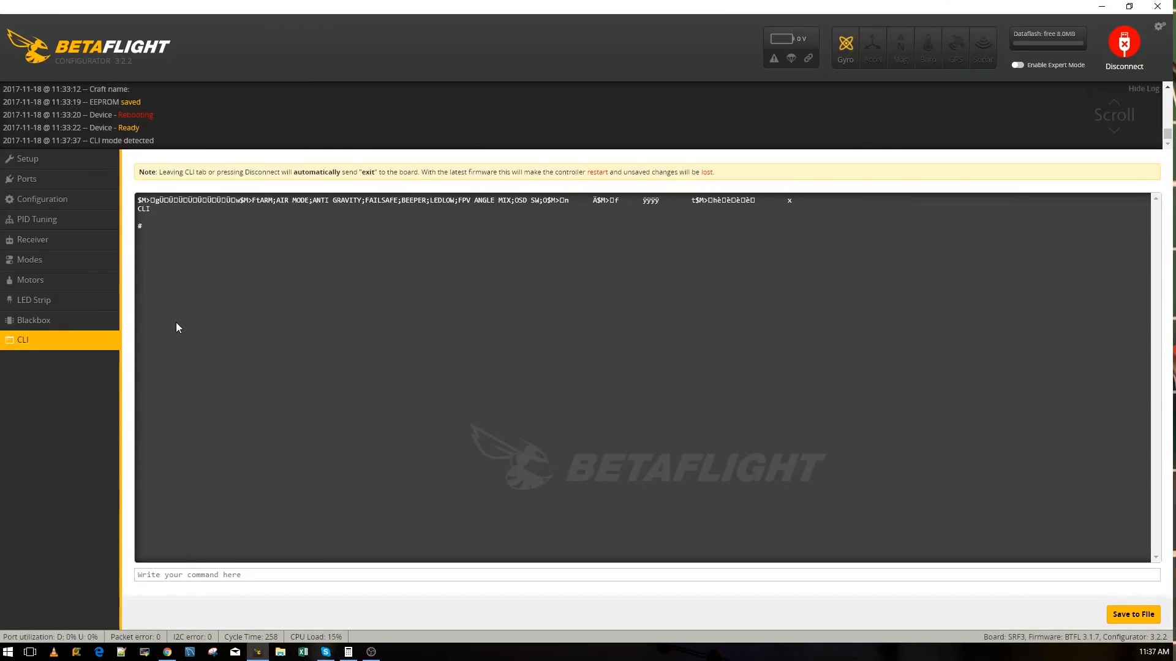
left_click(30, 280)
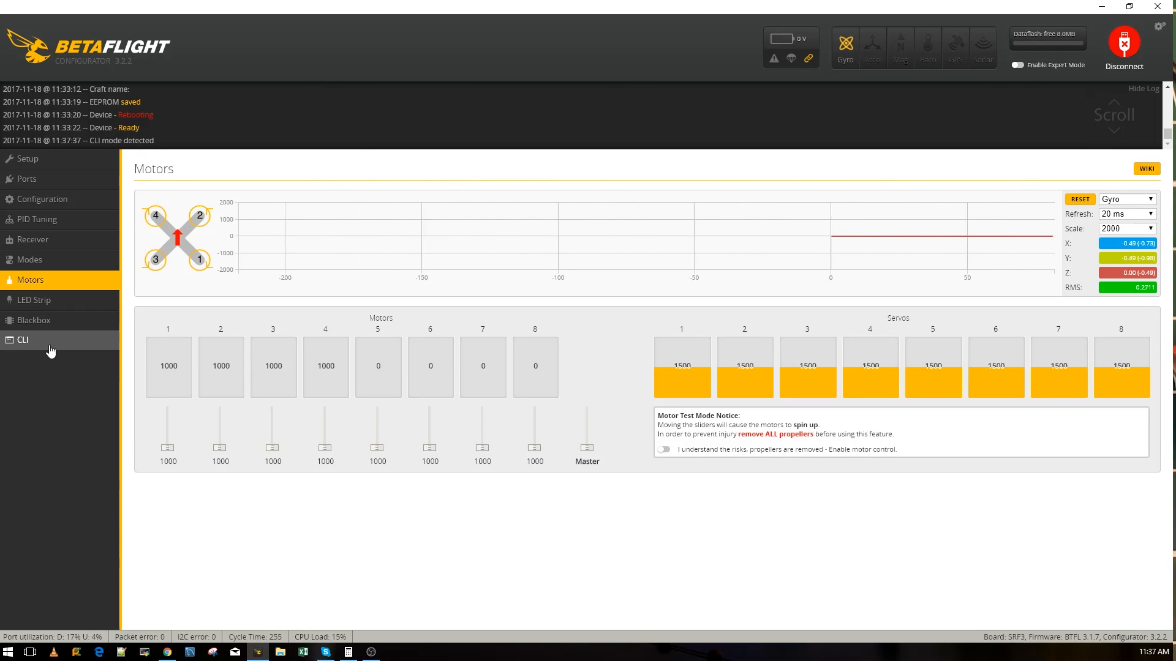
left_click(23, 340)
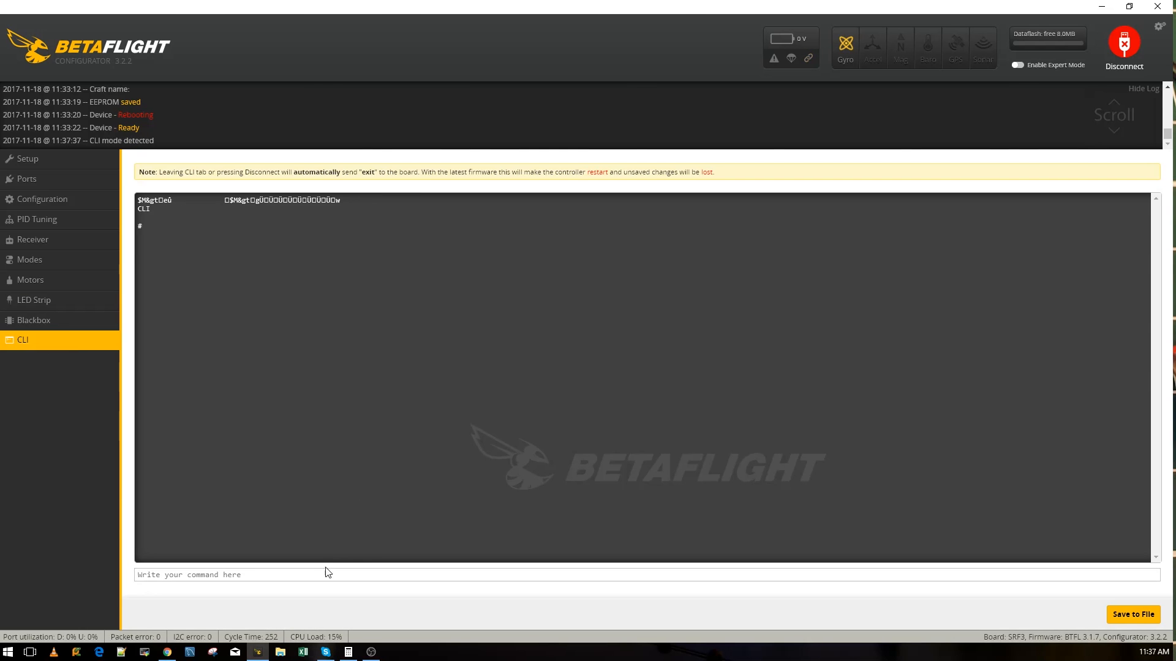
type("resource lis")
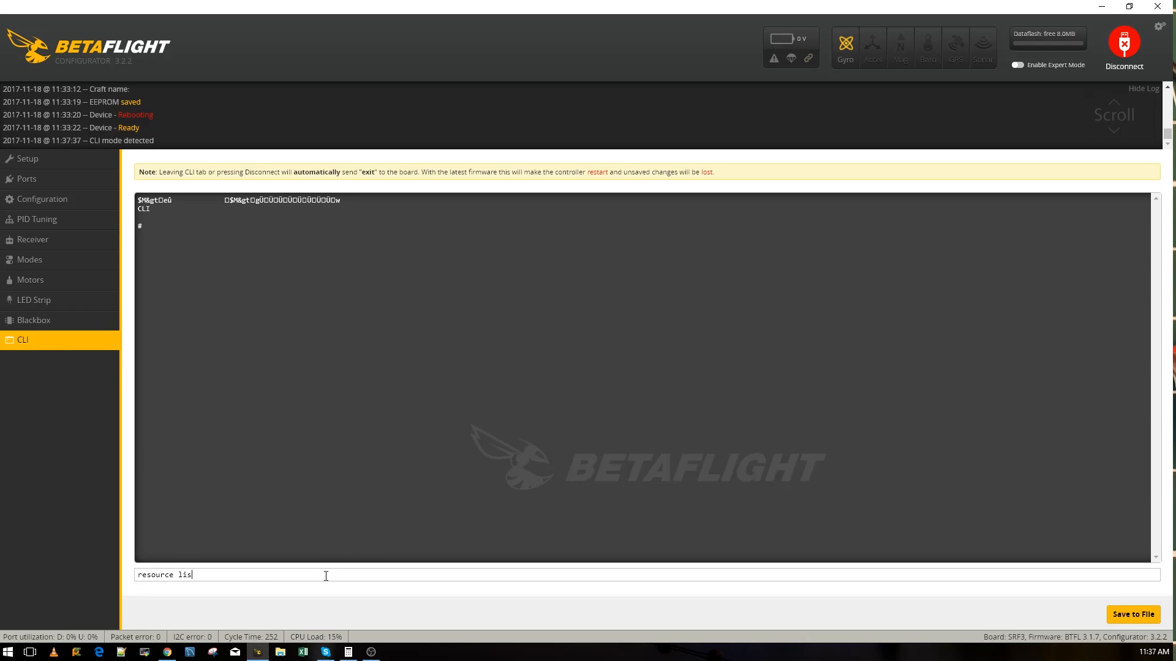
Step: Run 'resource list' and scroll up to the MOTOR 1 (A06) and MOTOR 4 (A12) lines
key("Return")
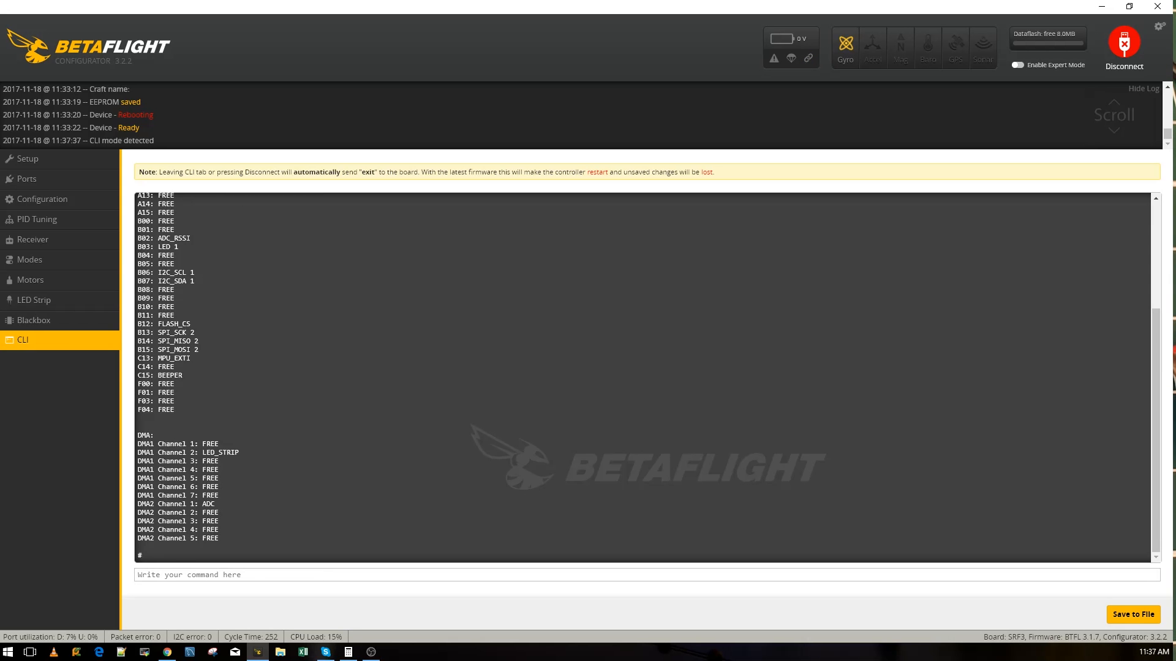
scroll("up", 3)
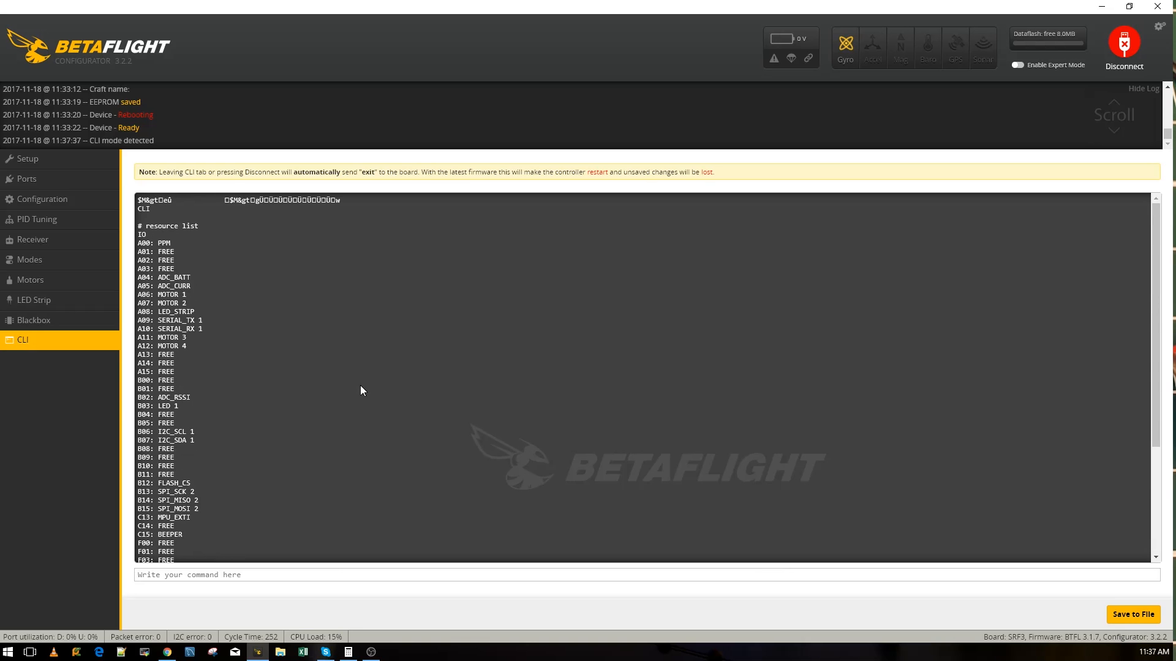
mouse_move(190, 311)
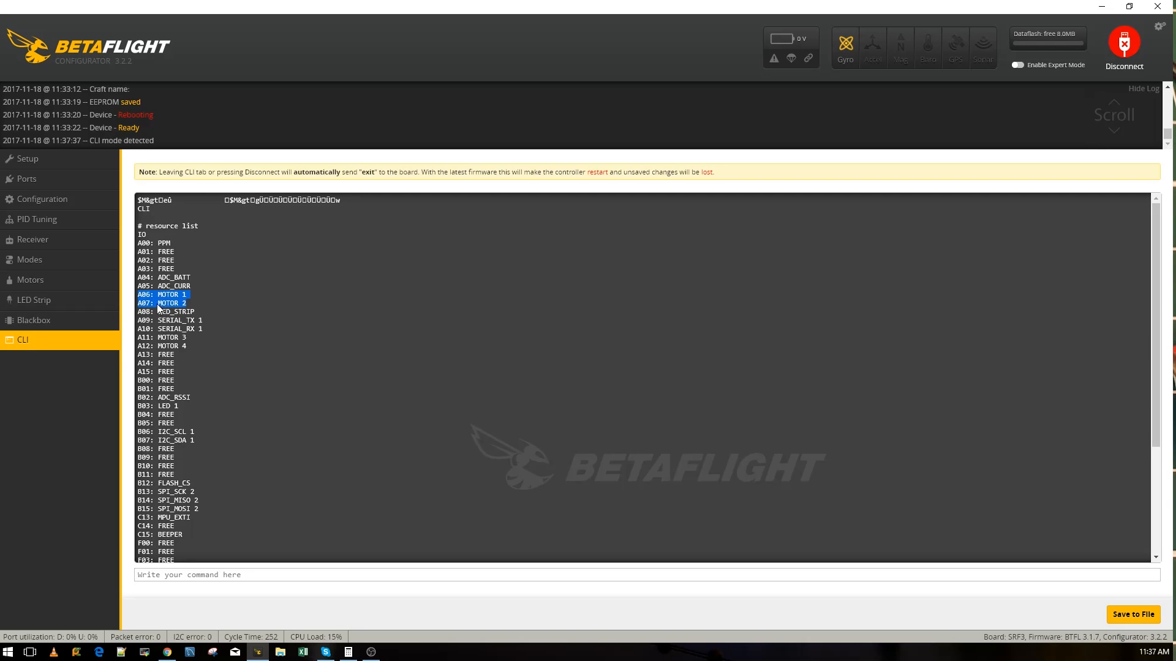
mouse_move(171, 309)
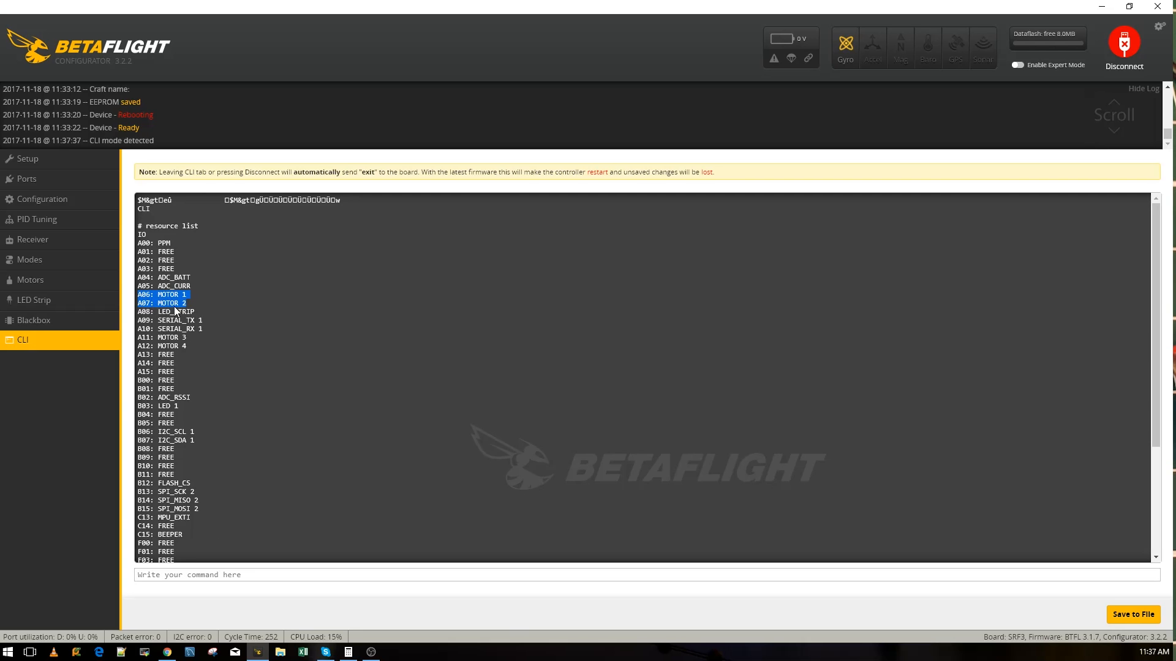
mouse_move(150, 347)
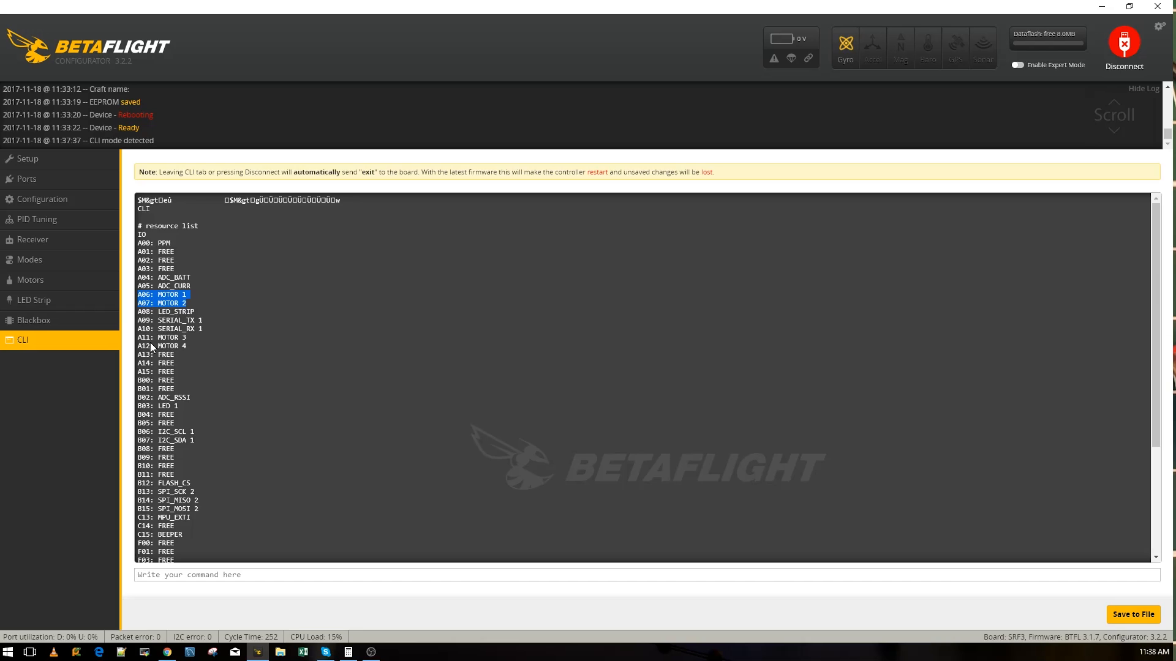
mouse_move(180, 353)
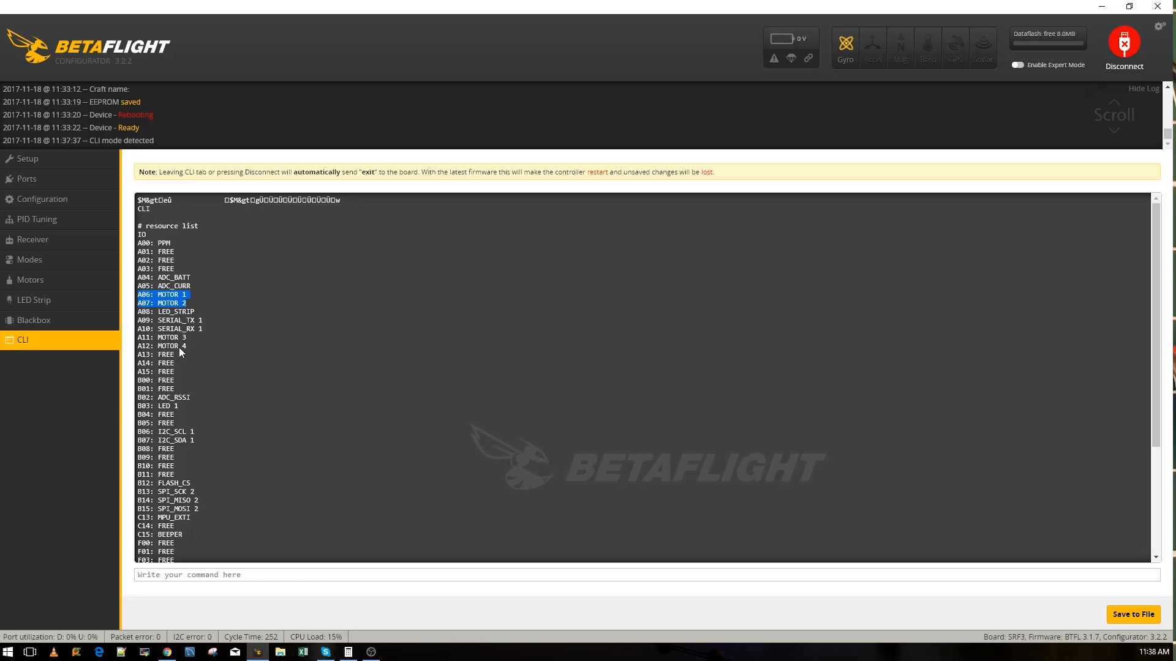
mouse_move(188, 353)
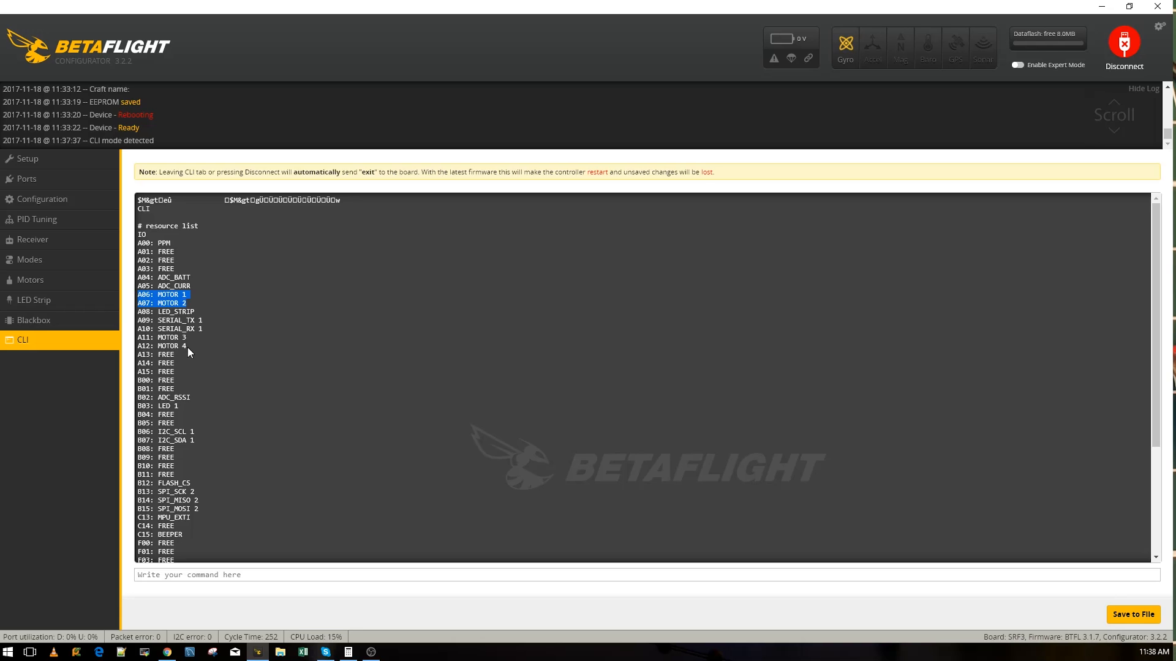
mouse_move(182, 352)
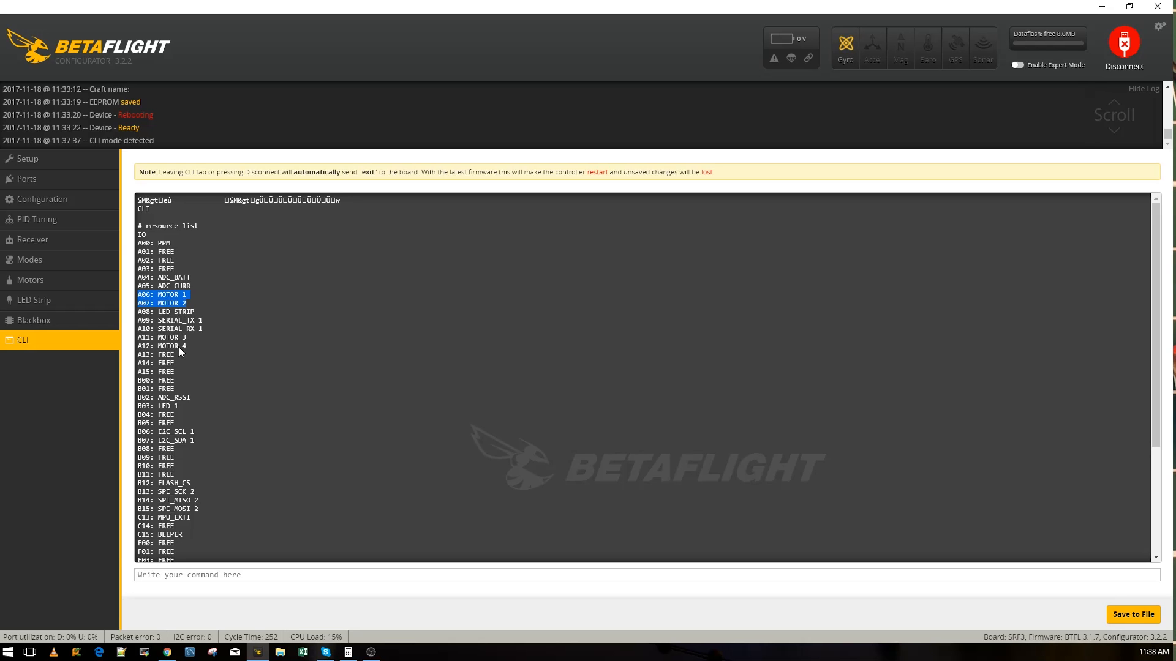
mouse_move(134, 360)
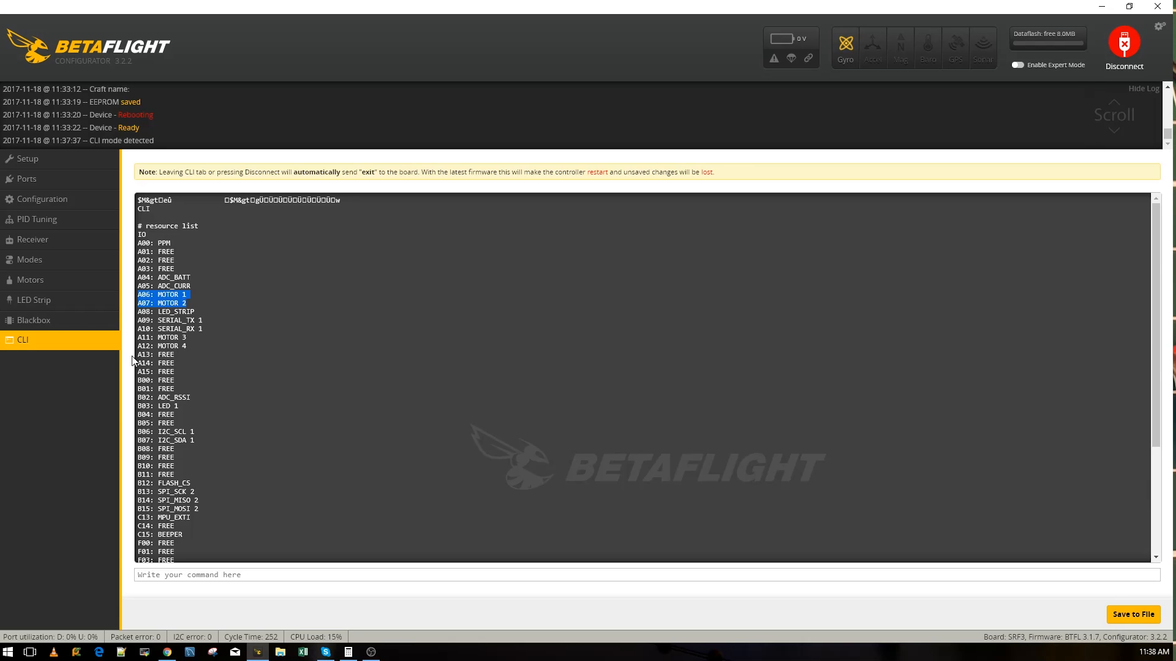
mouse_move(190, 307)
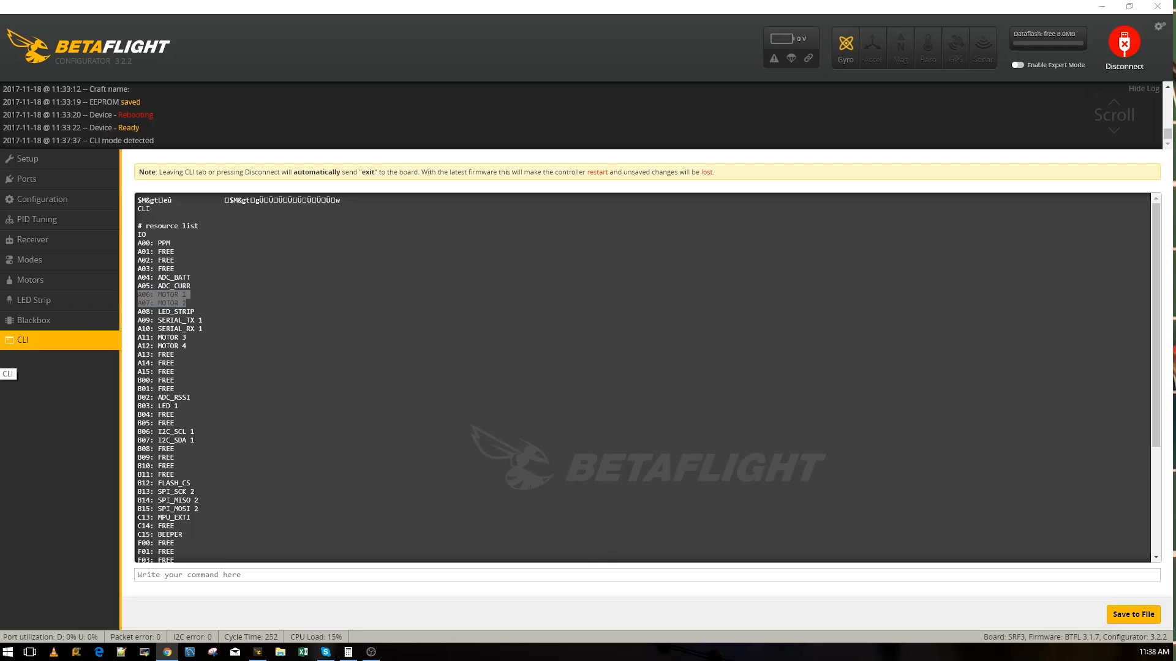
mouse_move(506, 488)
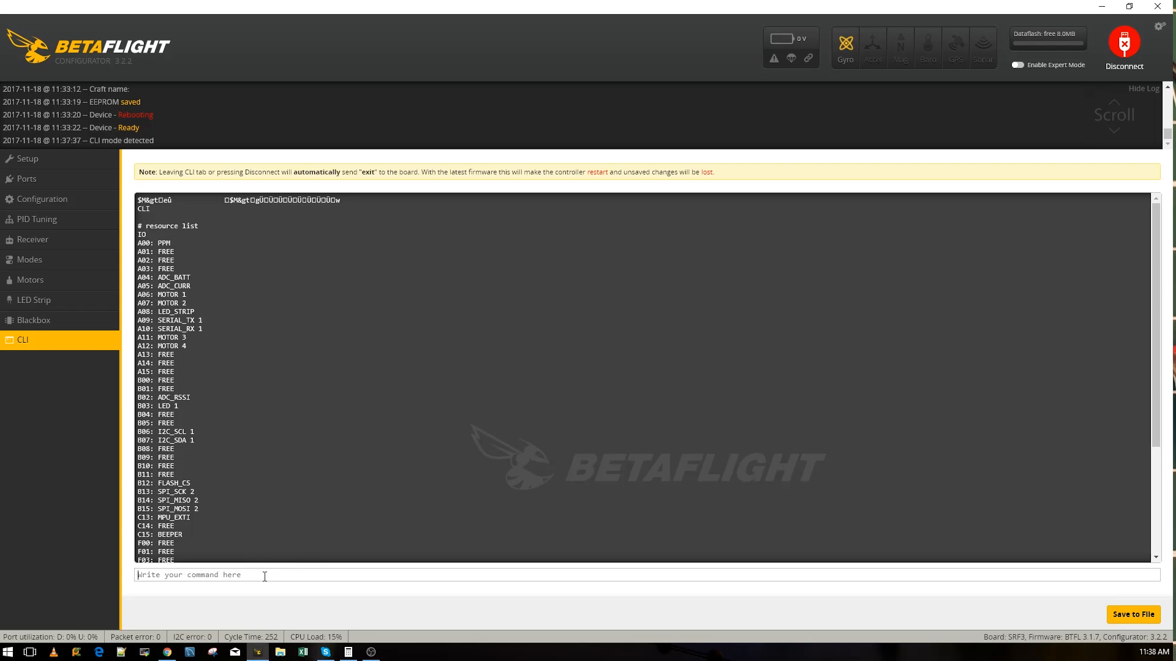
mouse_move(191, 307)
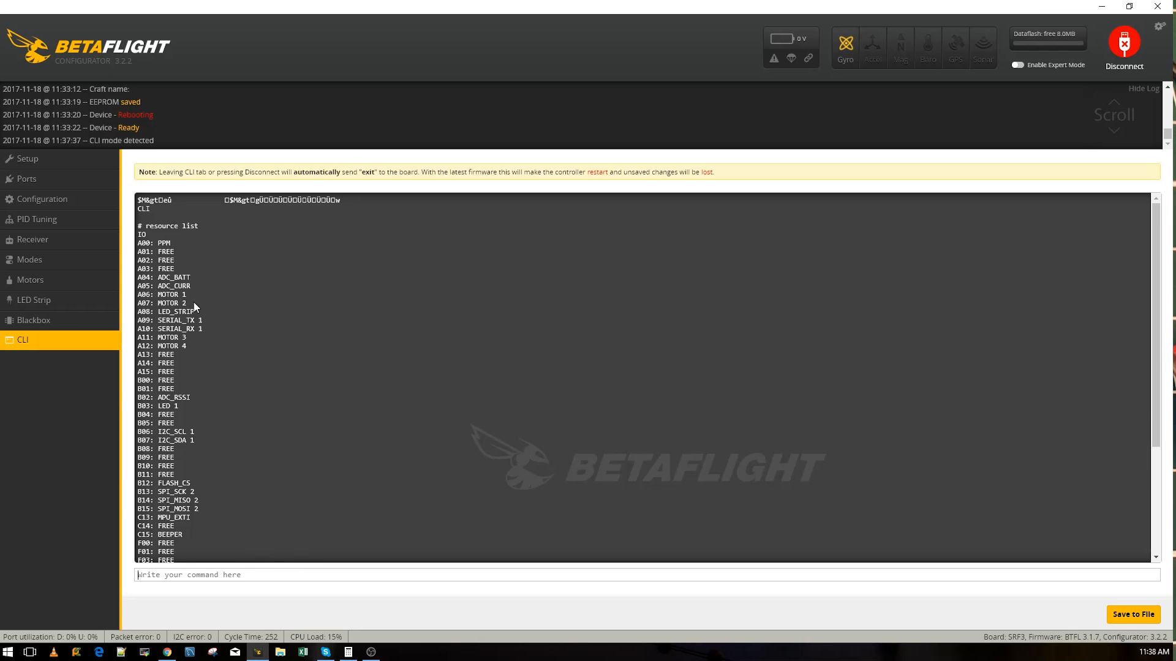
mouse_move(207, 335)
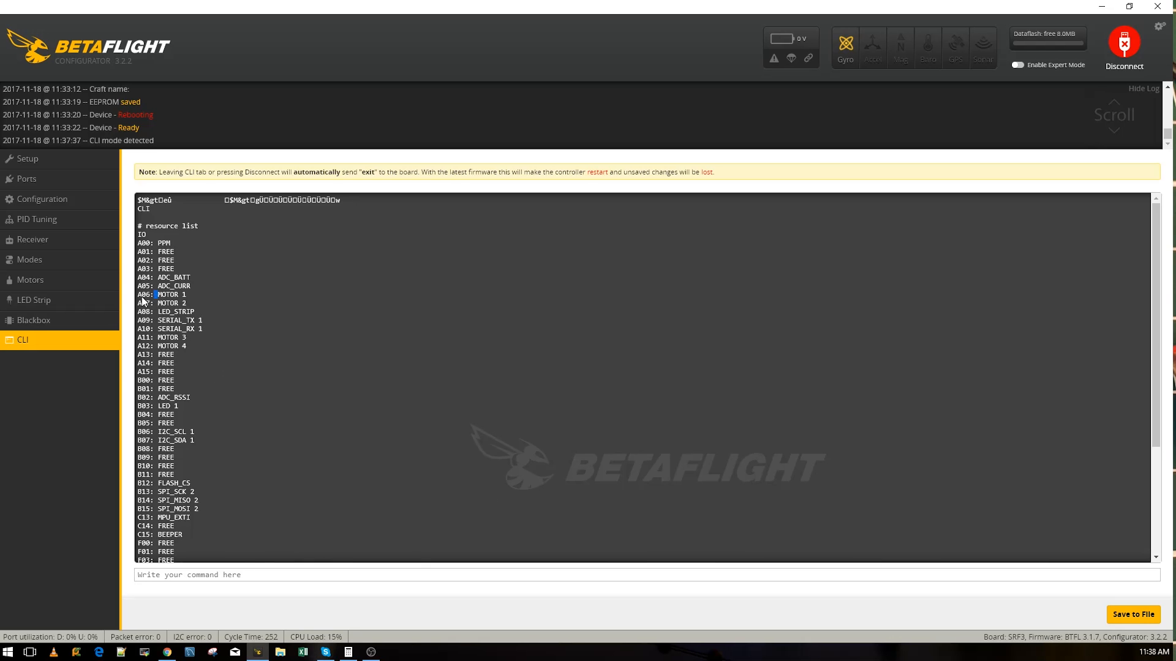
mouse_move(267, 575)
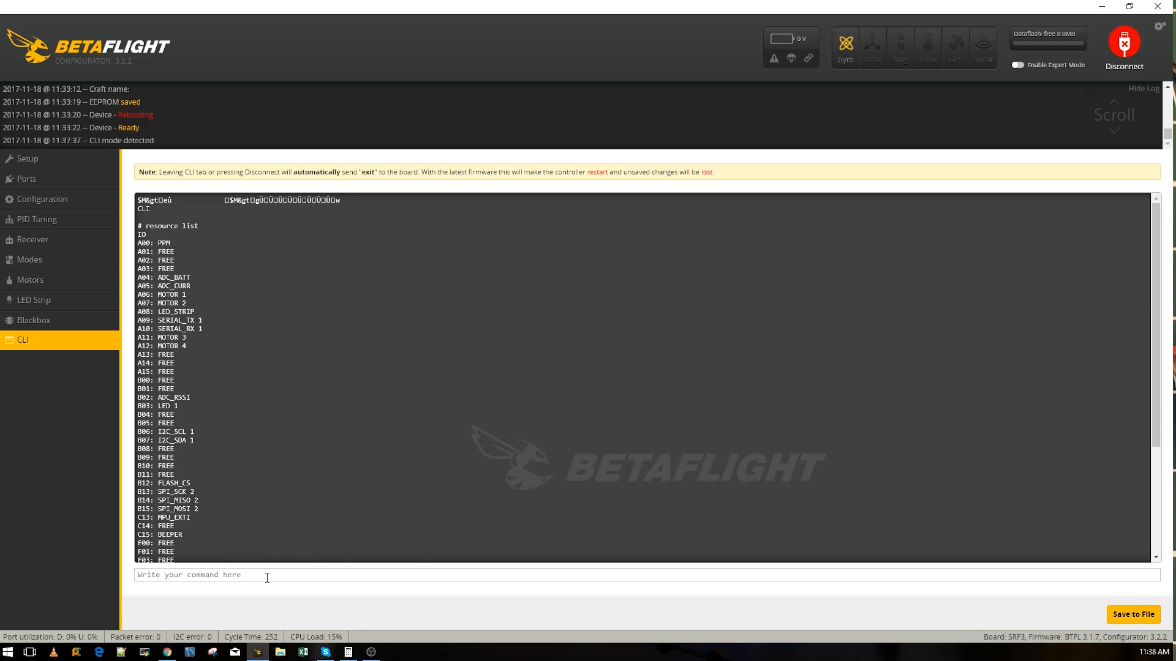
Step: Reassign motor 1 to pin A12 with 'resource motor 1 a12'
type("resource")
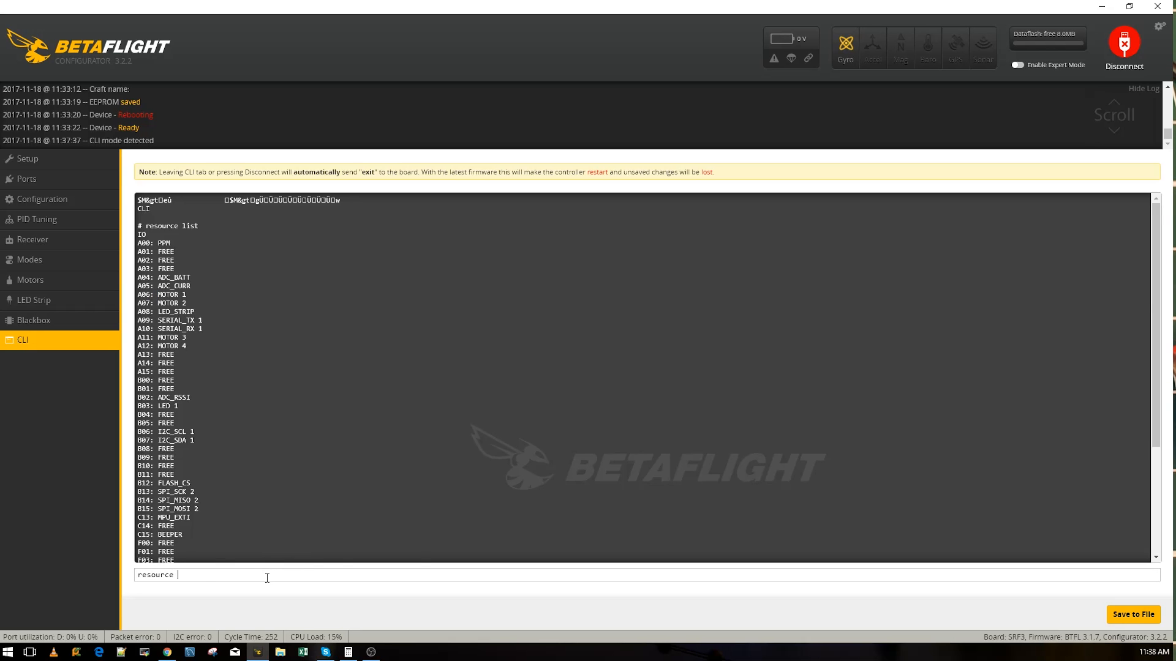
type("motor 1")
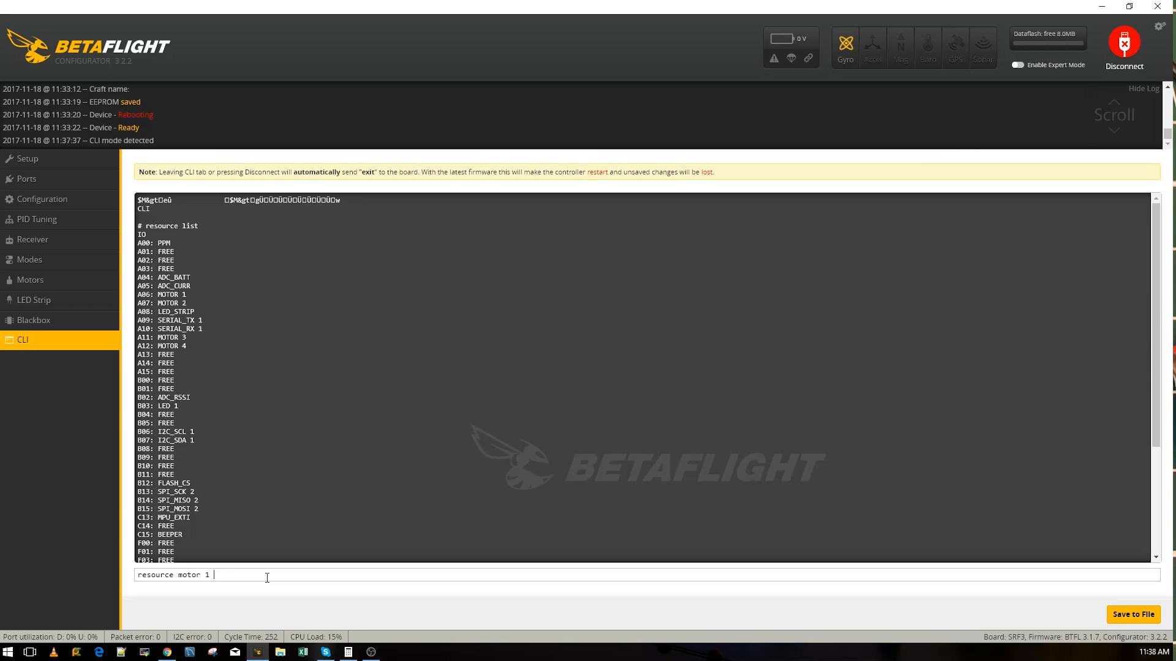
type("a")
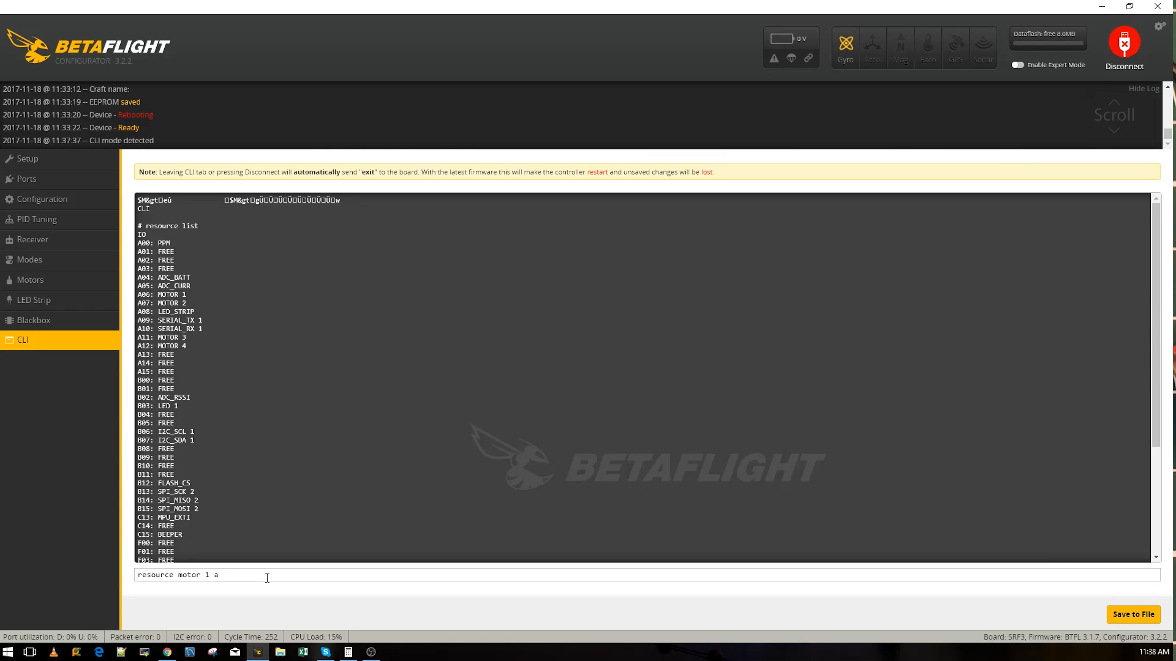
key("Return")
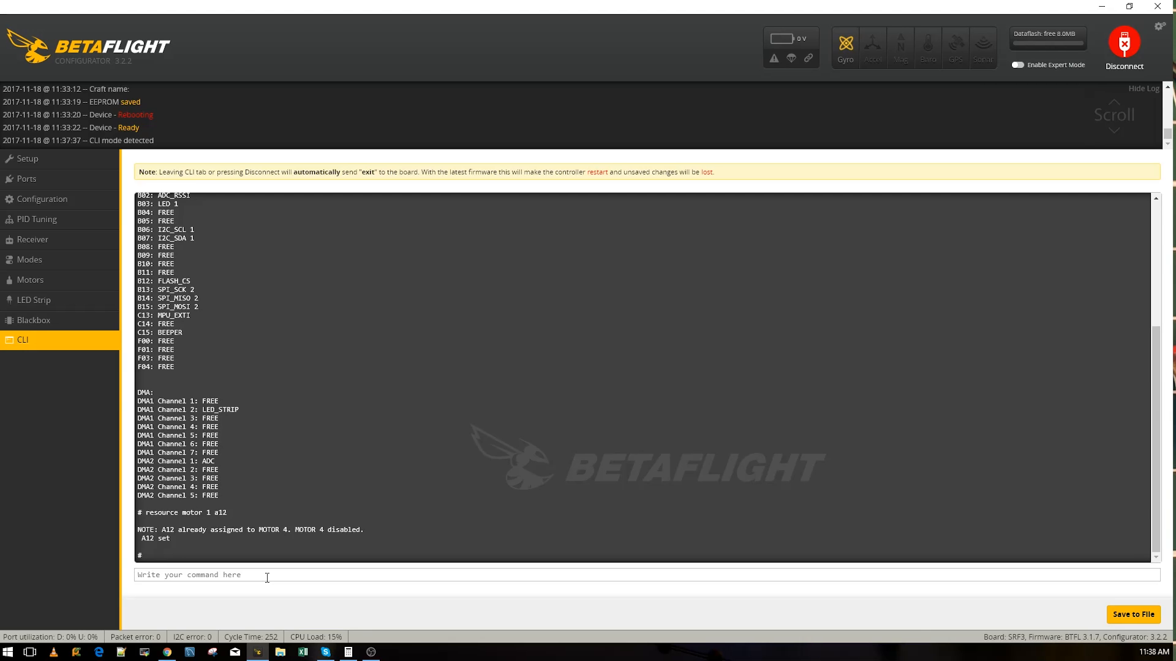
Step: Enter 'resource motor 4 a06' to move motor 4 to pin A06
type("resource motor")
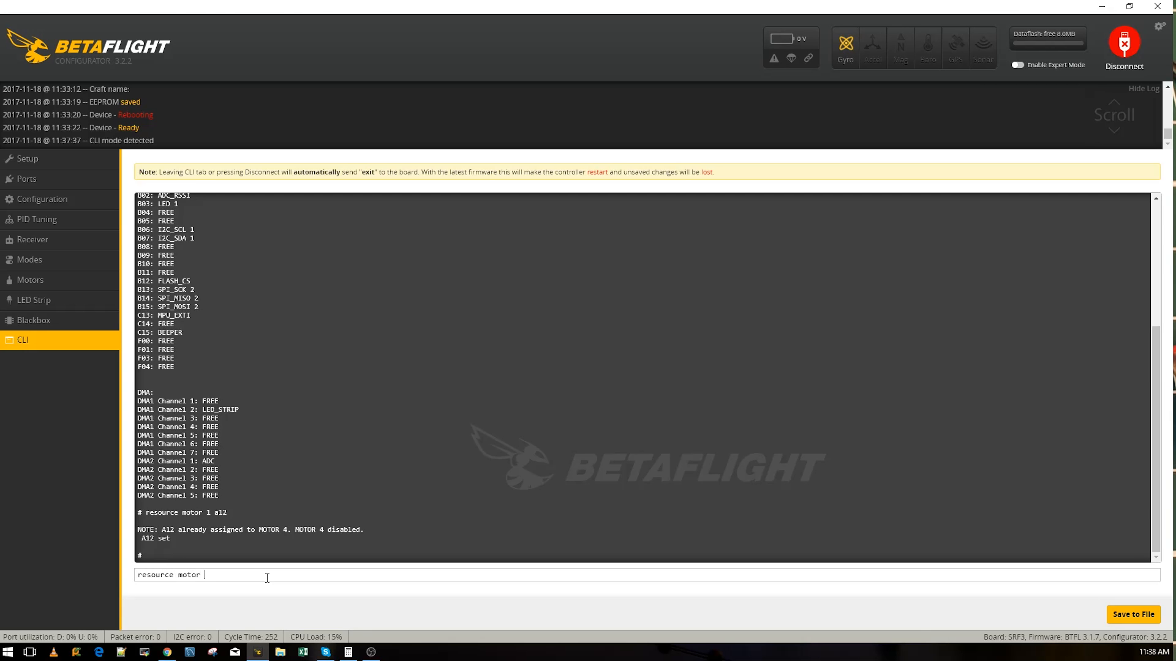
type("4 a")
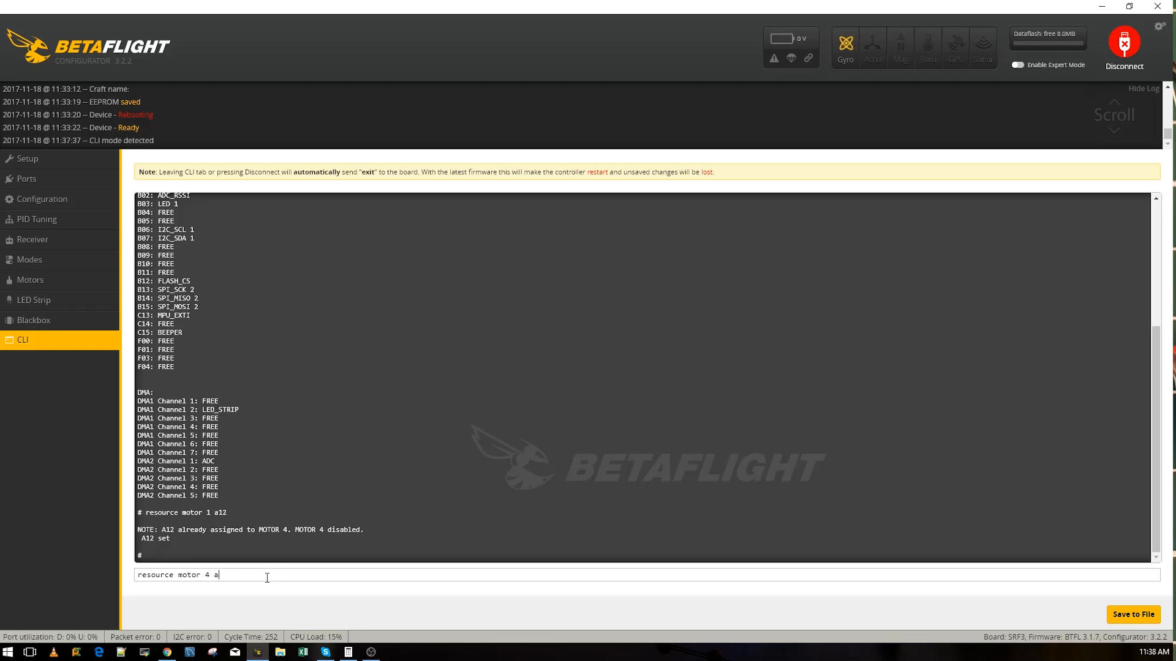
type("06")
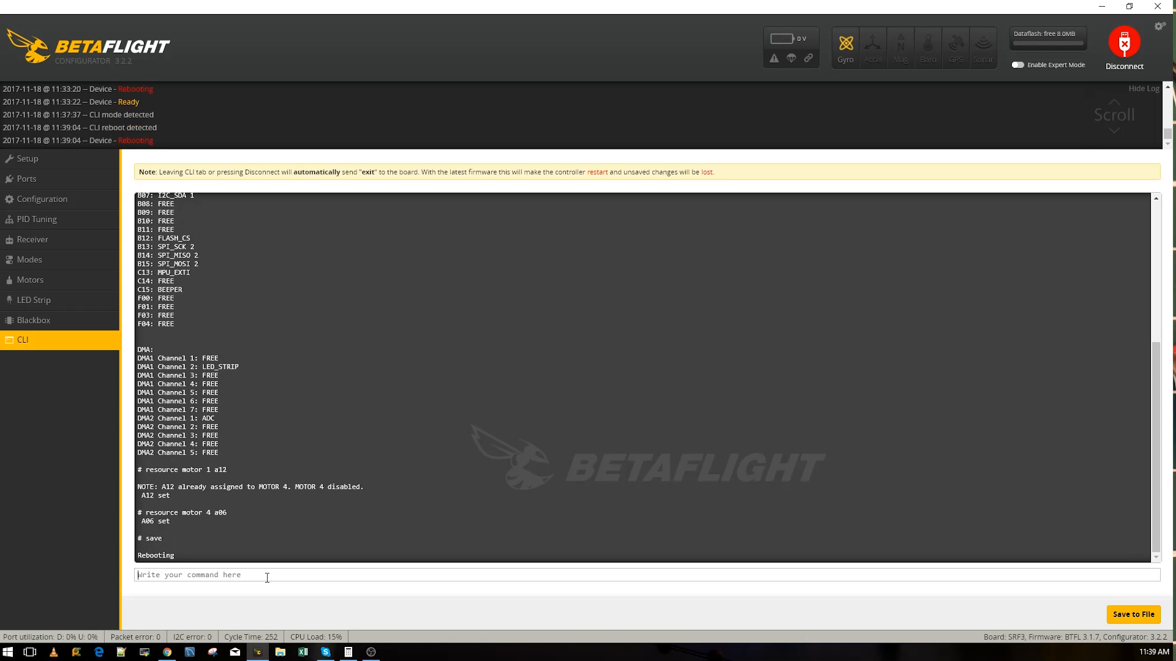
Step: Reconnect after the reboot and open the Motors tab
left_click(27, 157)
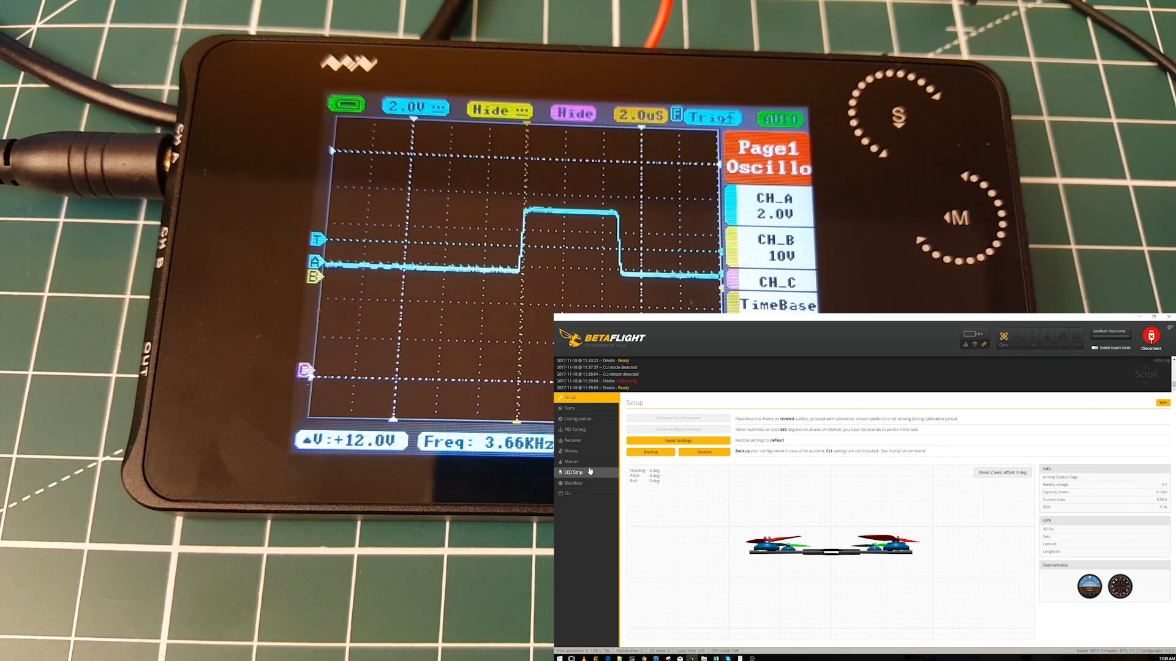
left_click(571, 461)
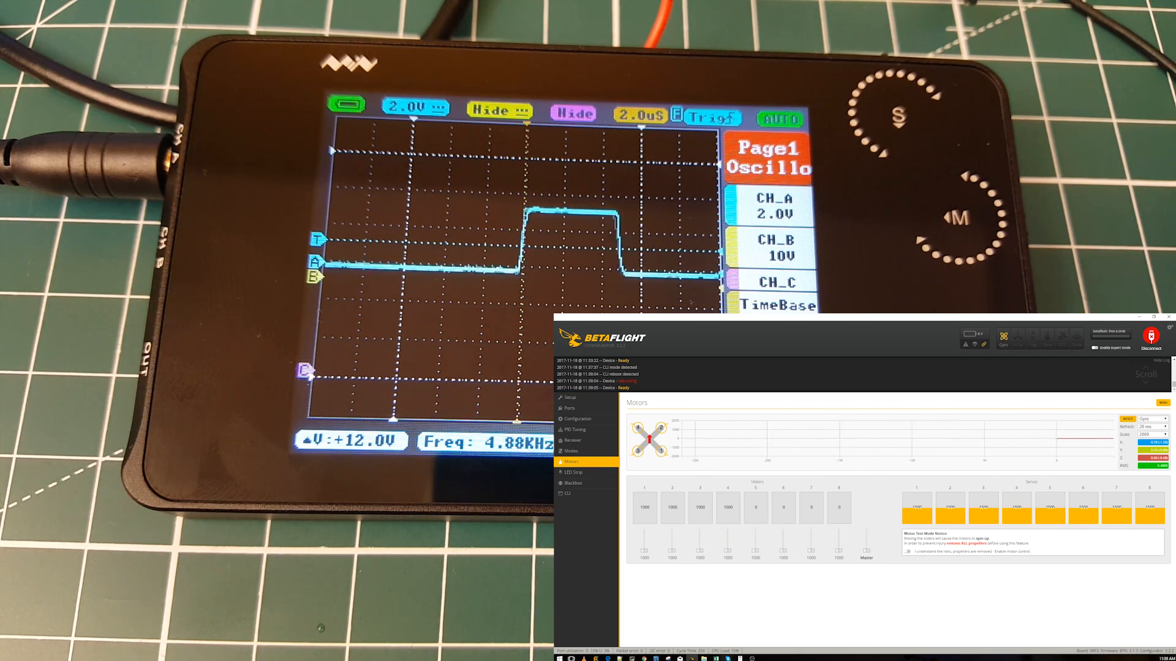